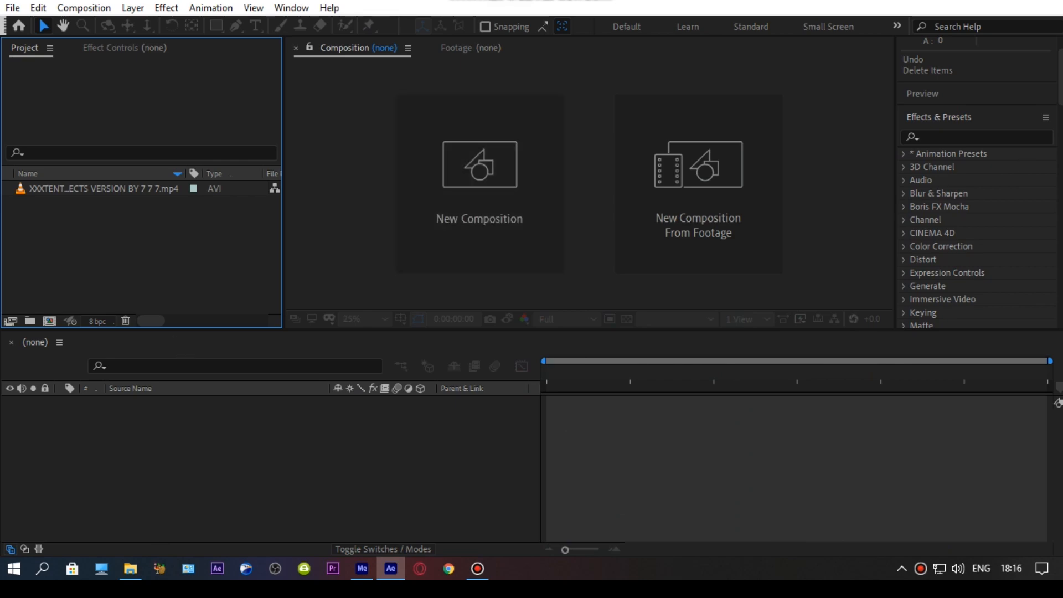
- Create a composition from the gameplay mp4 and scrub the timeline to preview it
left_click(92, 189)
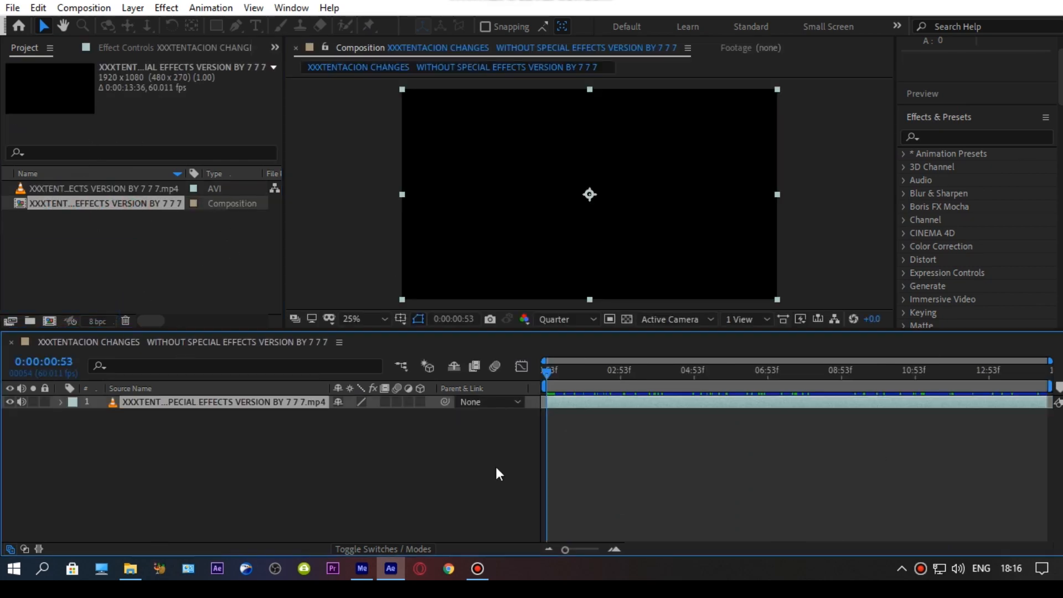
left_click(1017, 370)
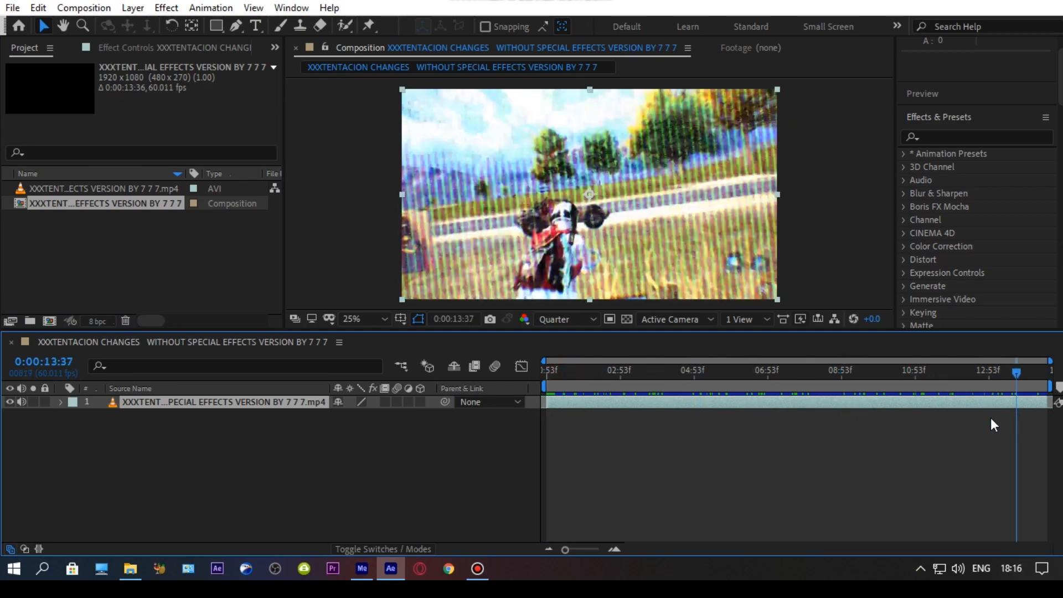
left_click(625, 369)
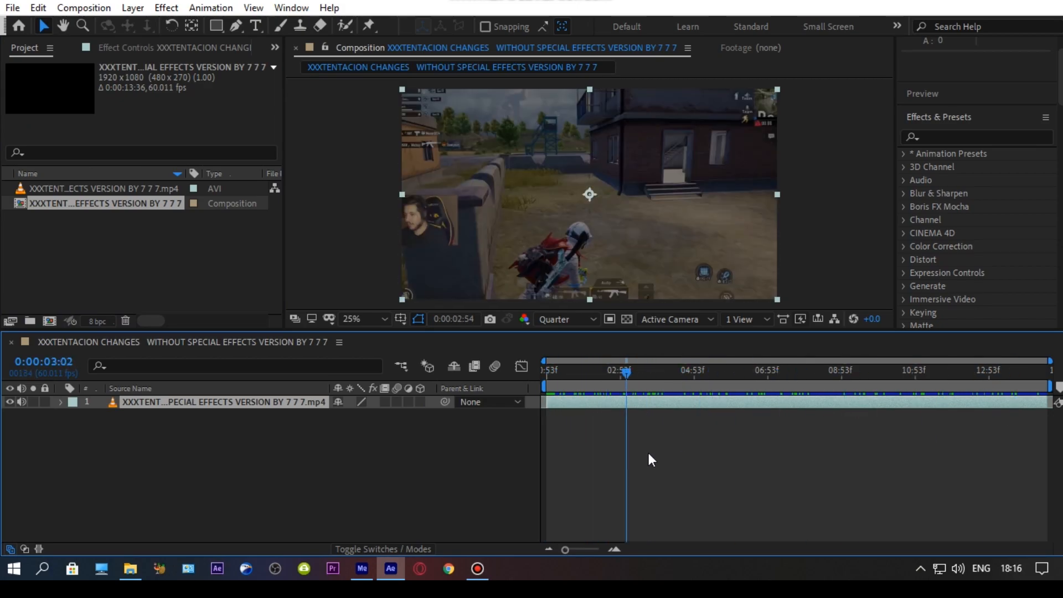
left_click(870, 369)
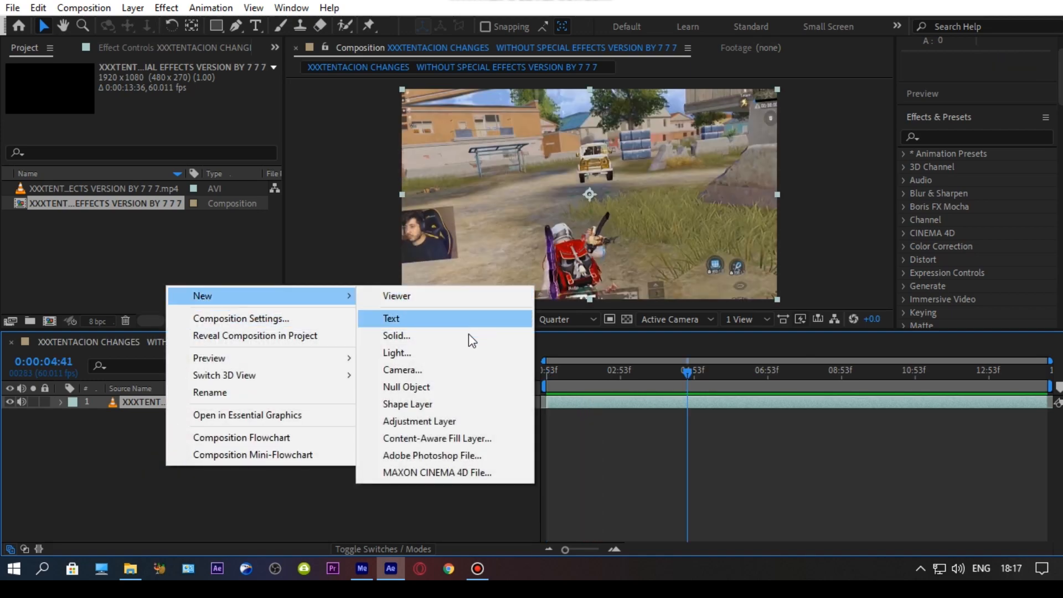
mouse_move(419, 420)
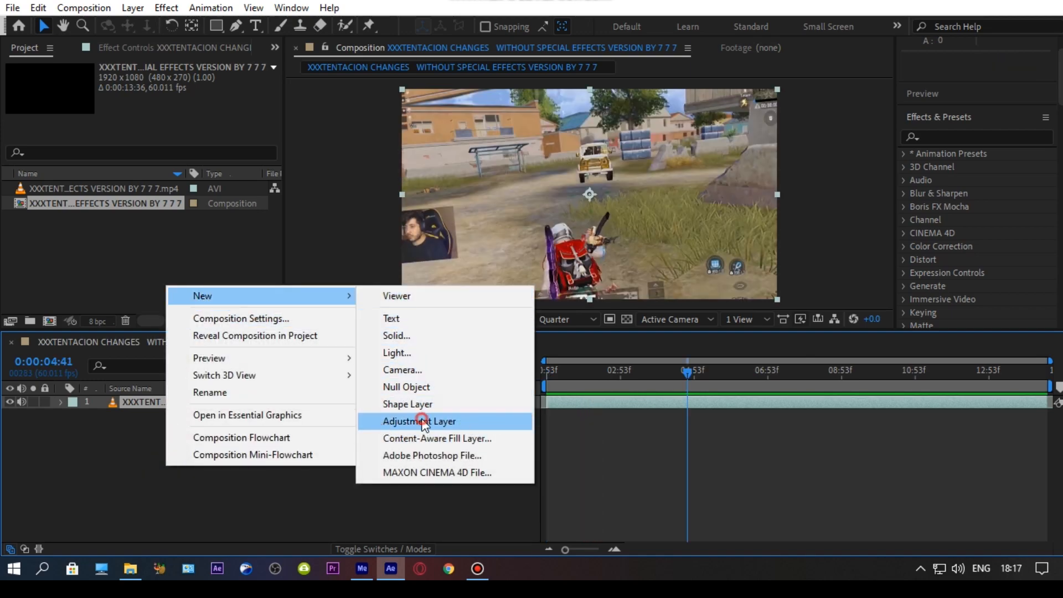
- Add an adjustment layer above the clip and name it 'cc'
left_click(419, 421)
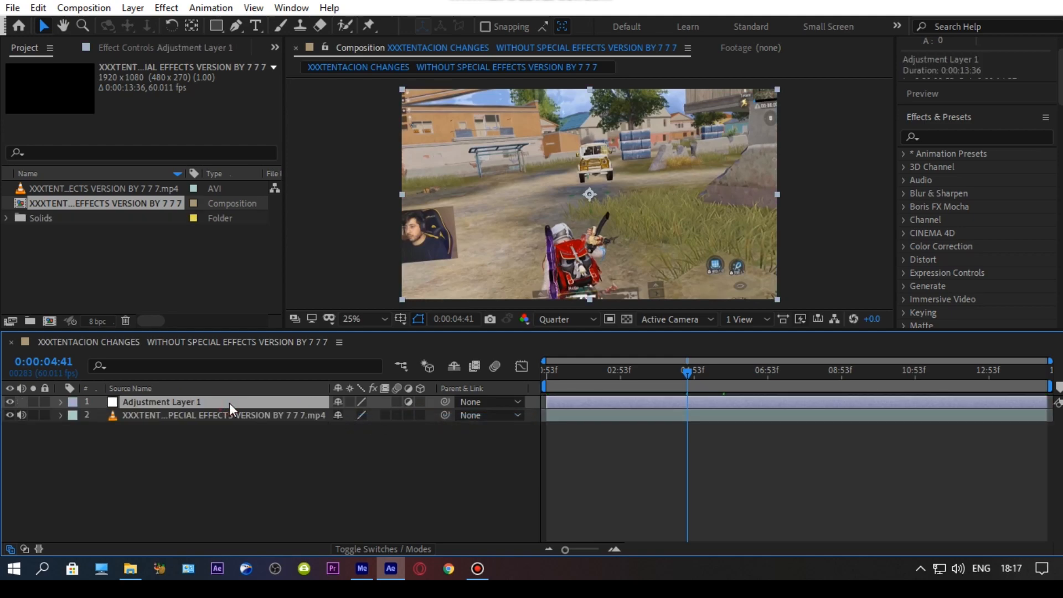
type("cc")
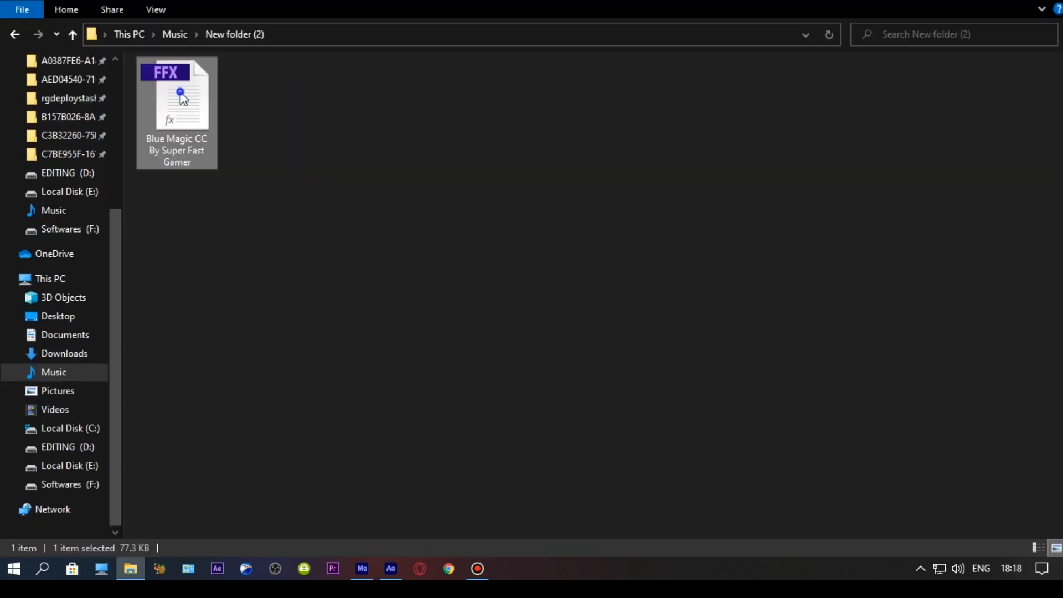
- Copy the Blue Magic CC .ffx file into After Effects 2020's Support Files\Presets folder
right_click(176, 95)
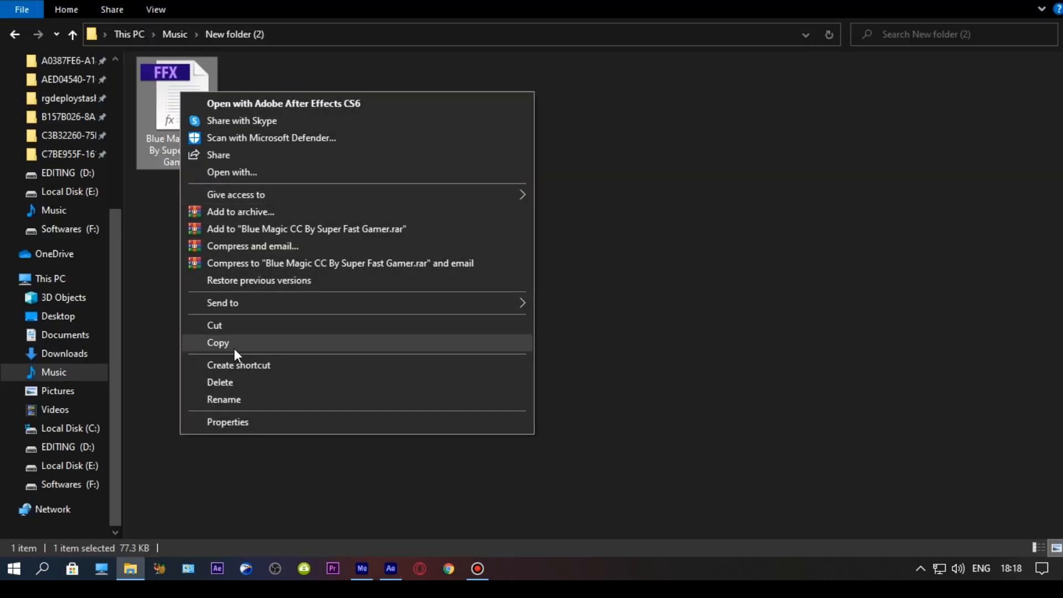
left_click(70, 428)
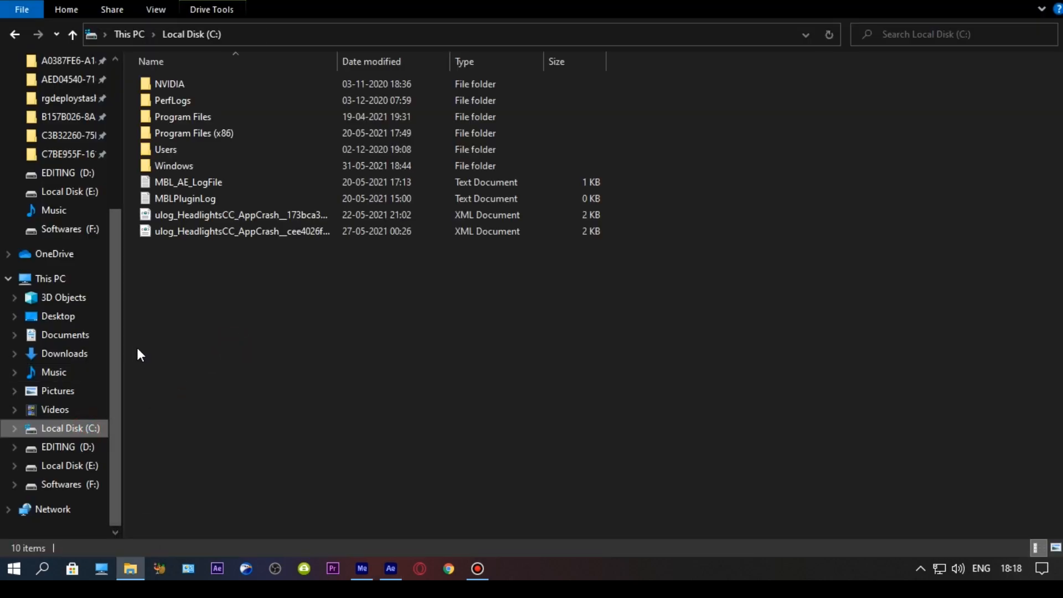
double_click(183, 116)
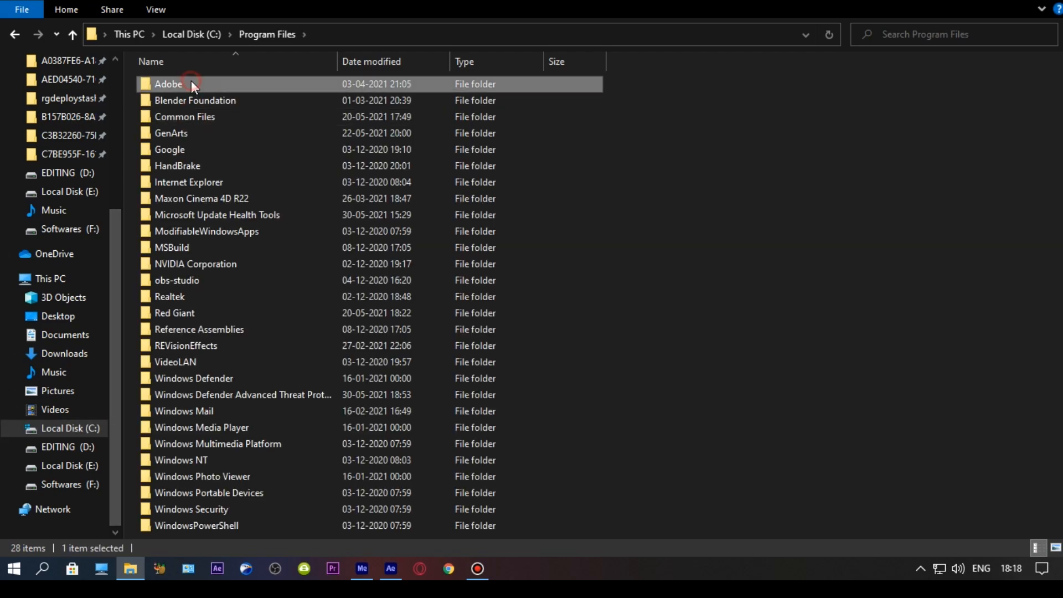
double_click(168, 83)
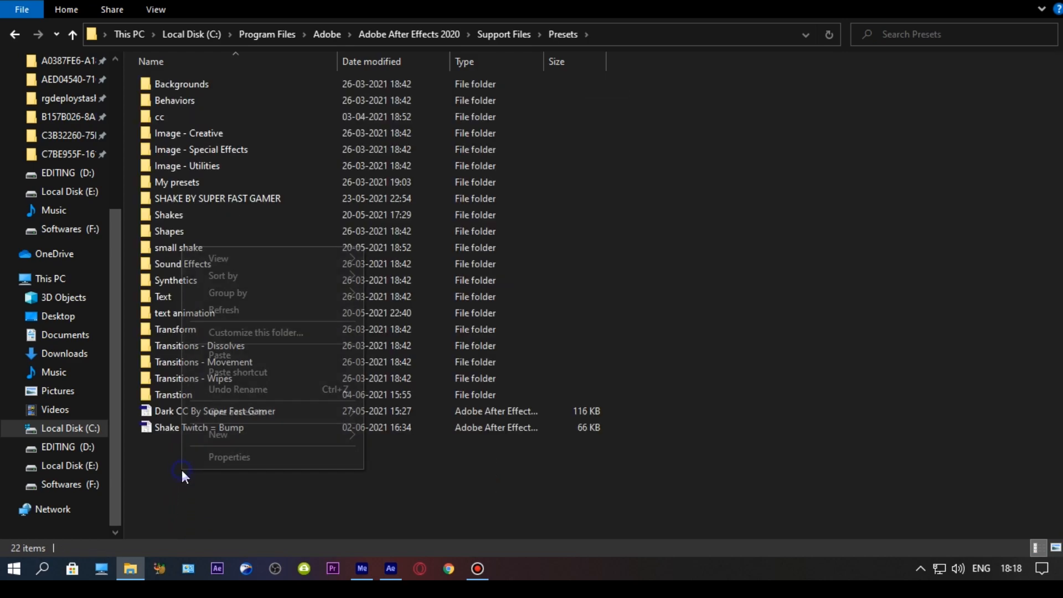
left_click(230, 361)
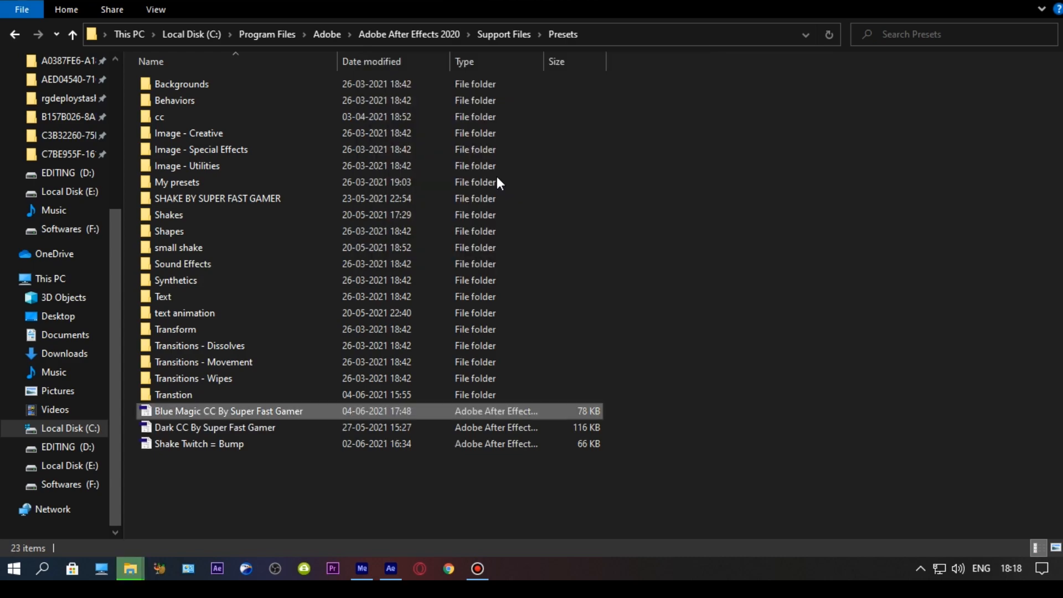
- Refresh the Presets folder listing so the pasted file shows
right_click(929, 210)
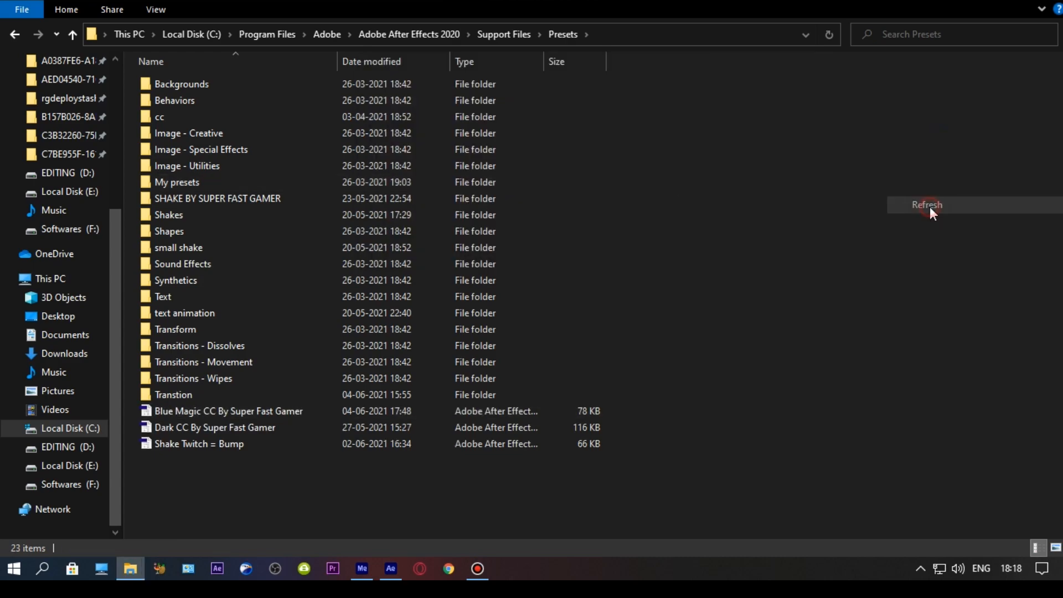
left_click(390, 568)
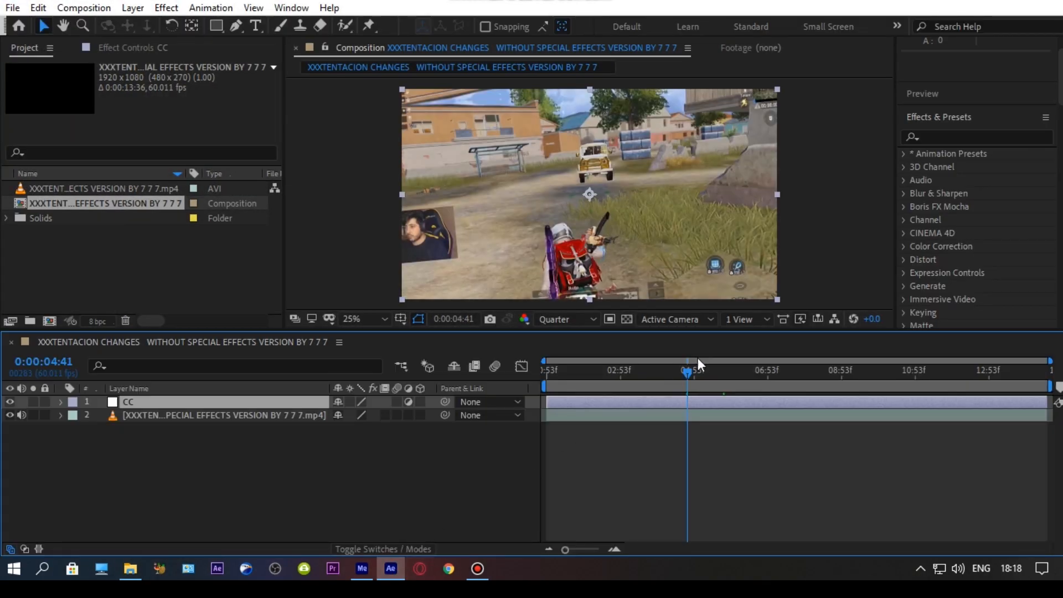
- Refresh the Effects & Presets list and search 'blue ma' to find Blue Magic
left_click(1043, 116)
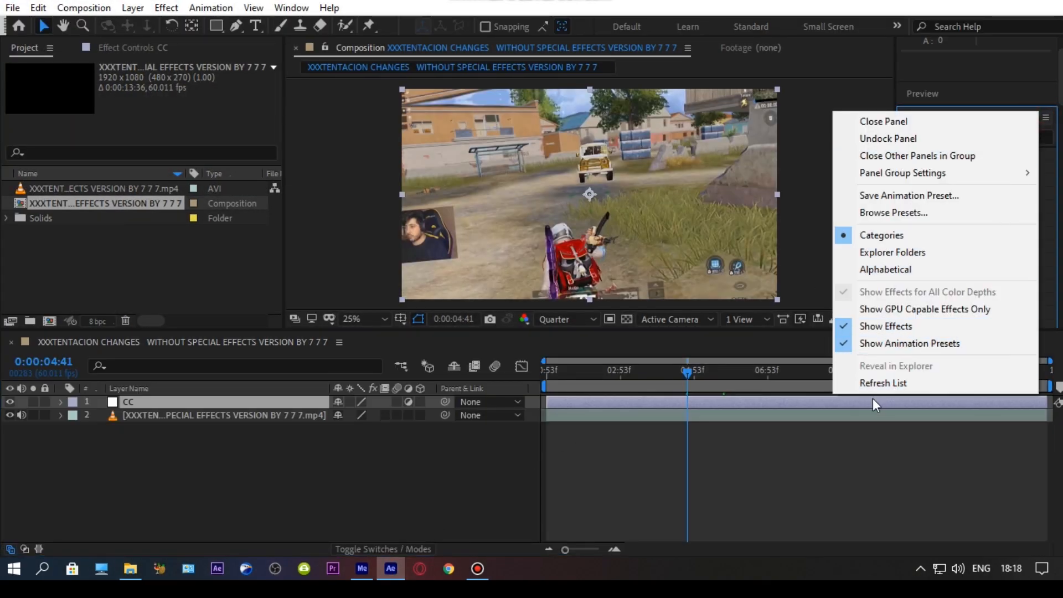
left_click(883, 382)
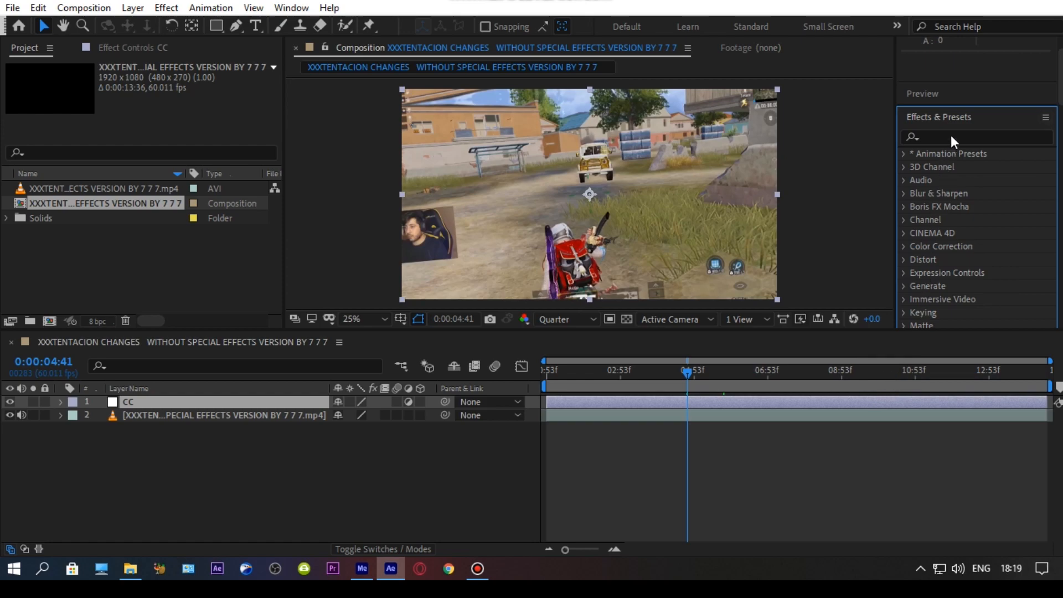
type("blue ma")
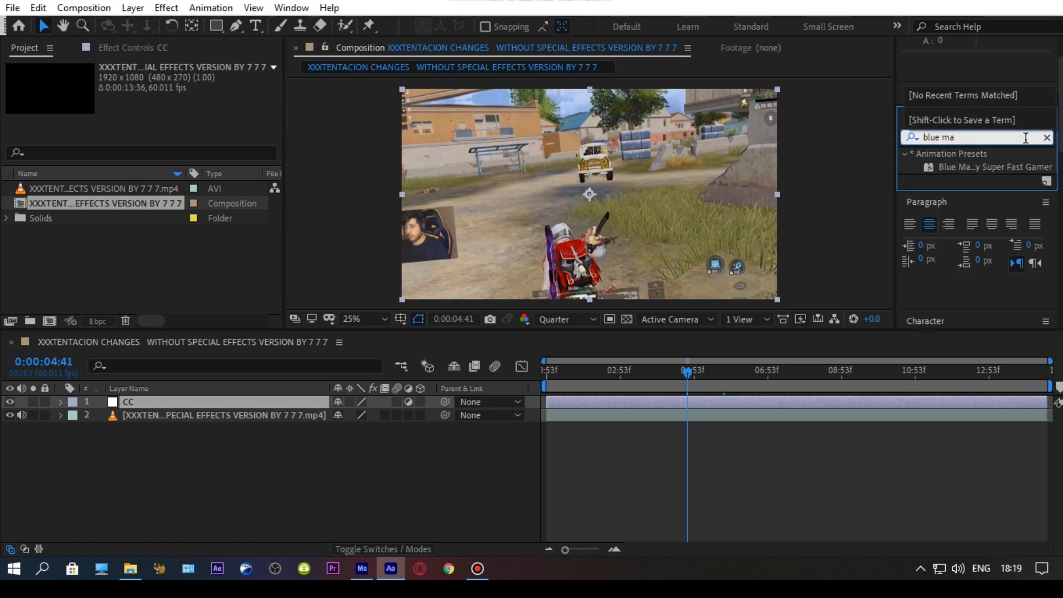